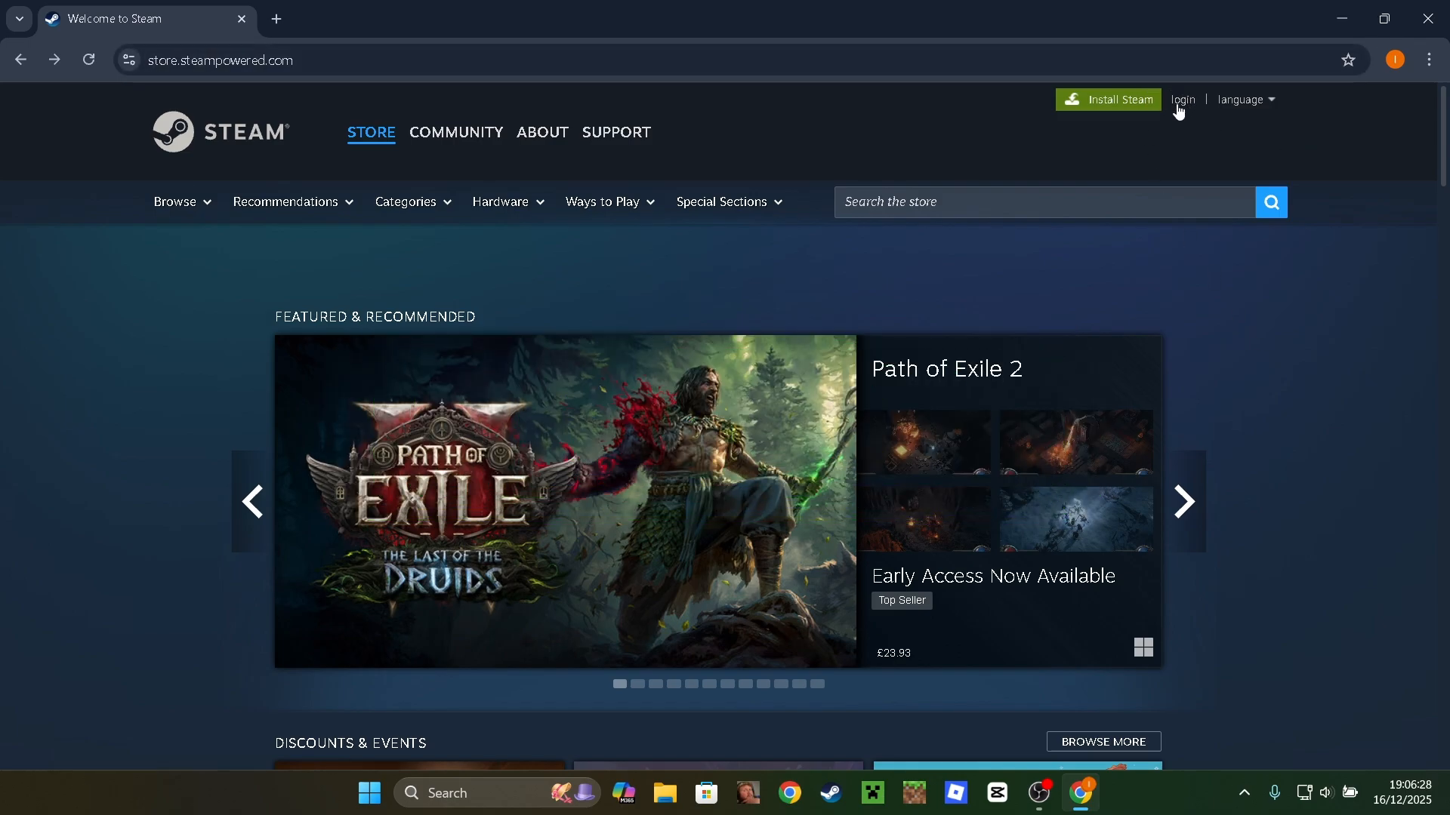
Go to the Steam sign-in page and scroll to the 'New to Steam?' section
click(1182, 99)
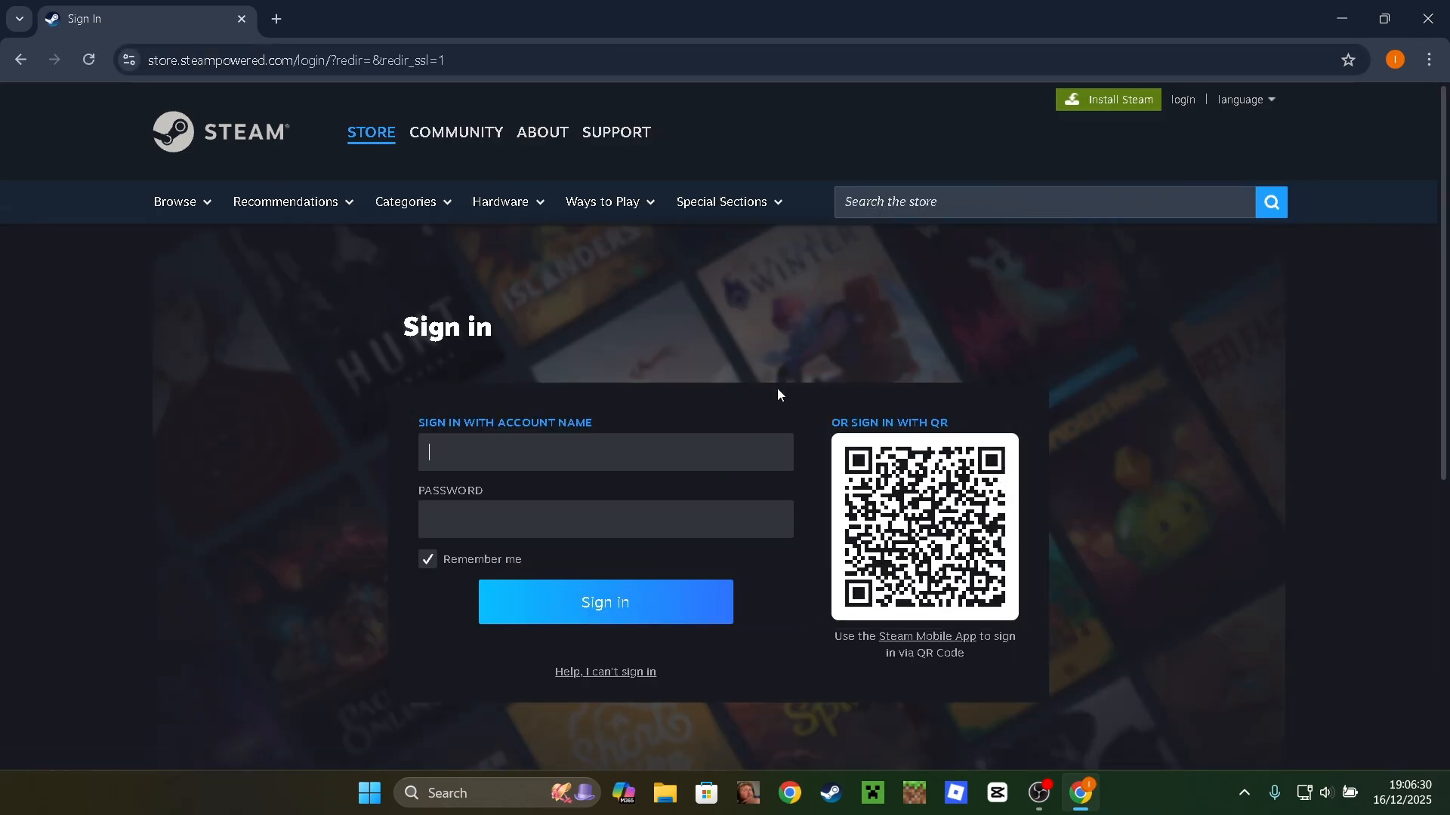
scroll(down, 3)
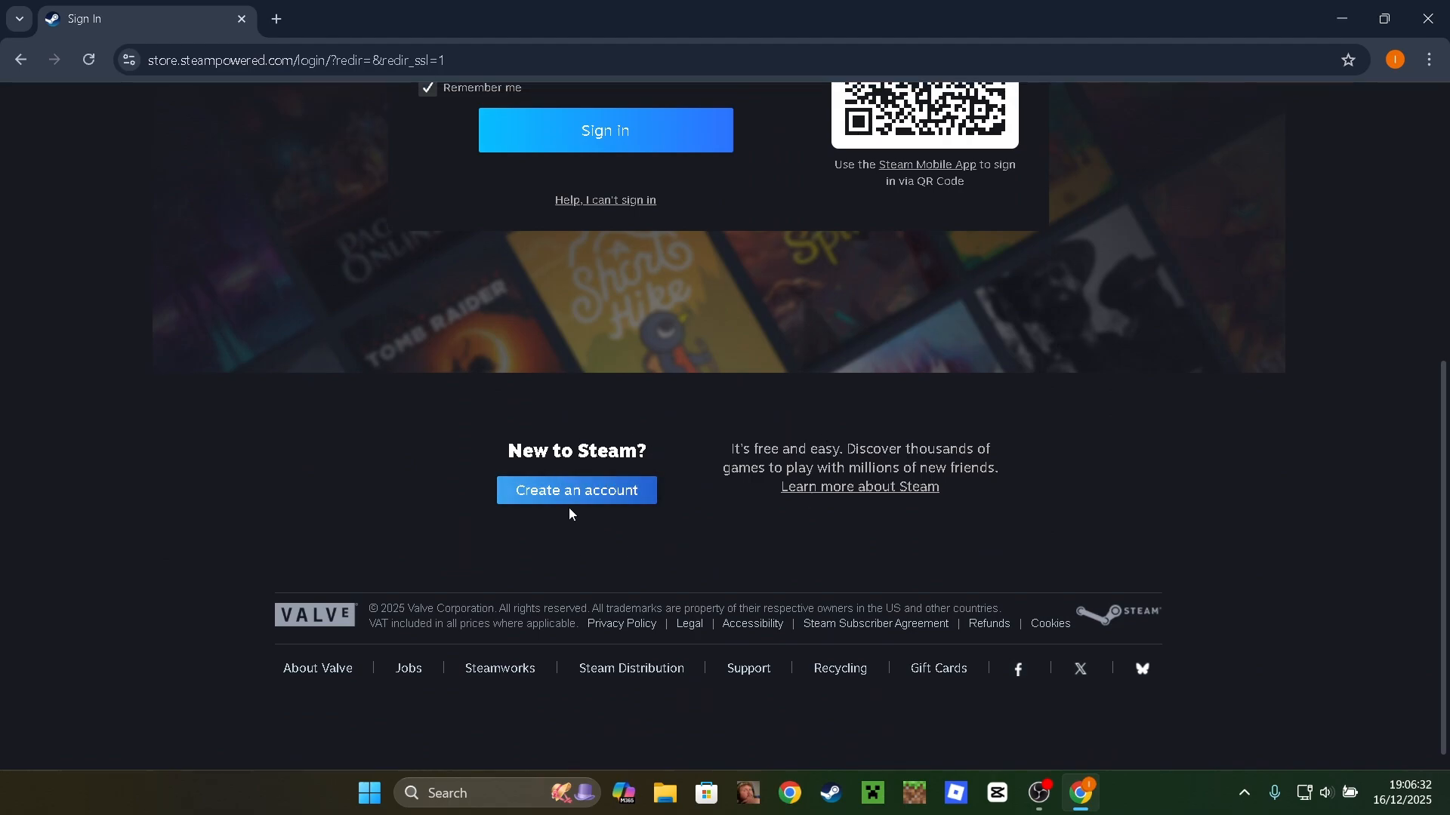
Start a new Steam account, enter the email address, and pass the hCaptcha check
click(576, 490)
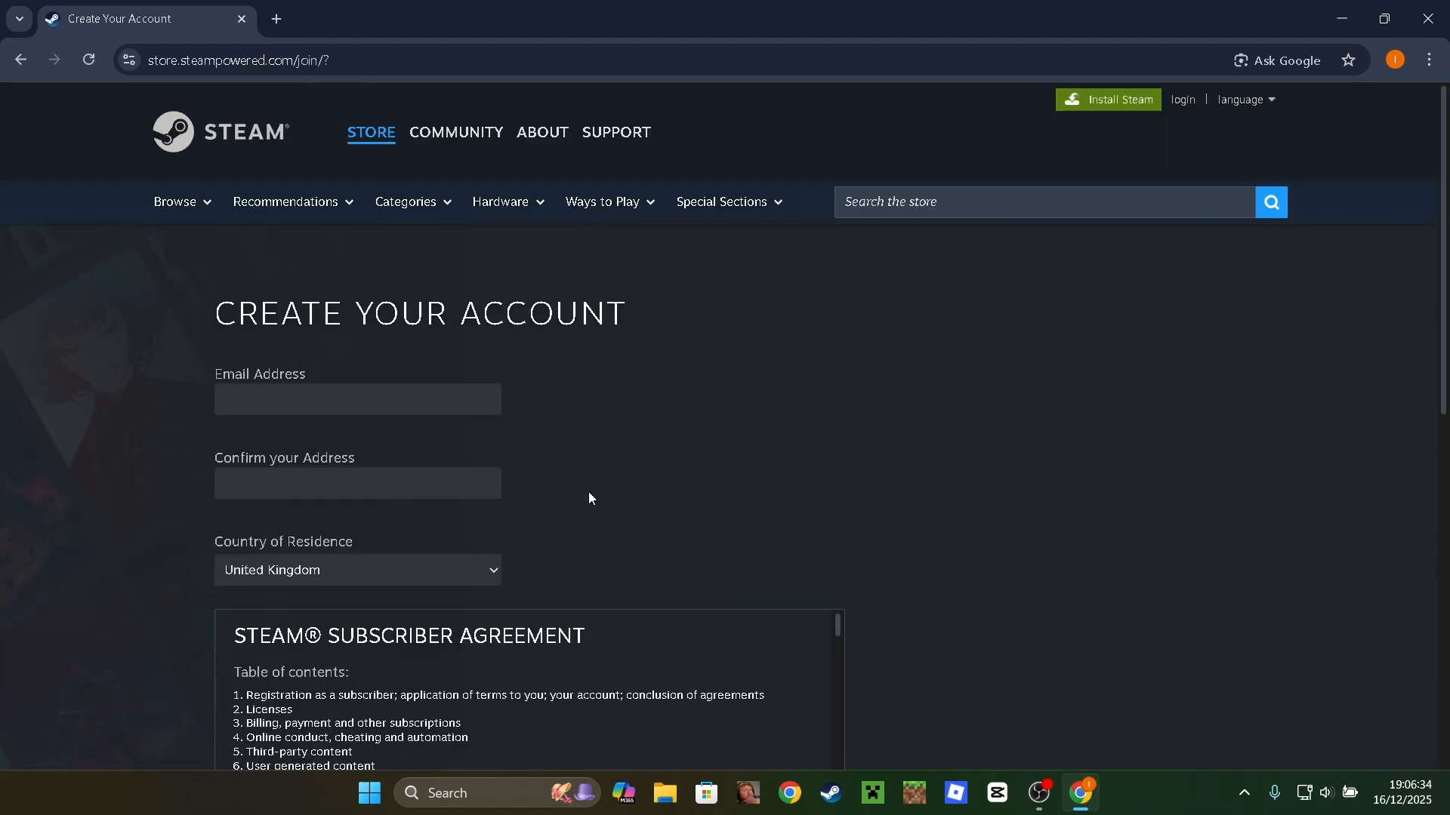
click(358, 399)
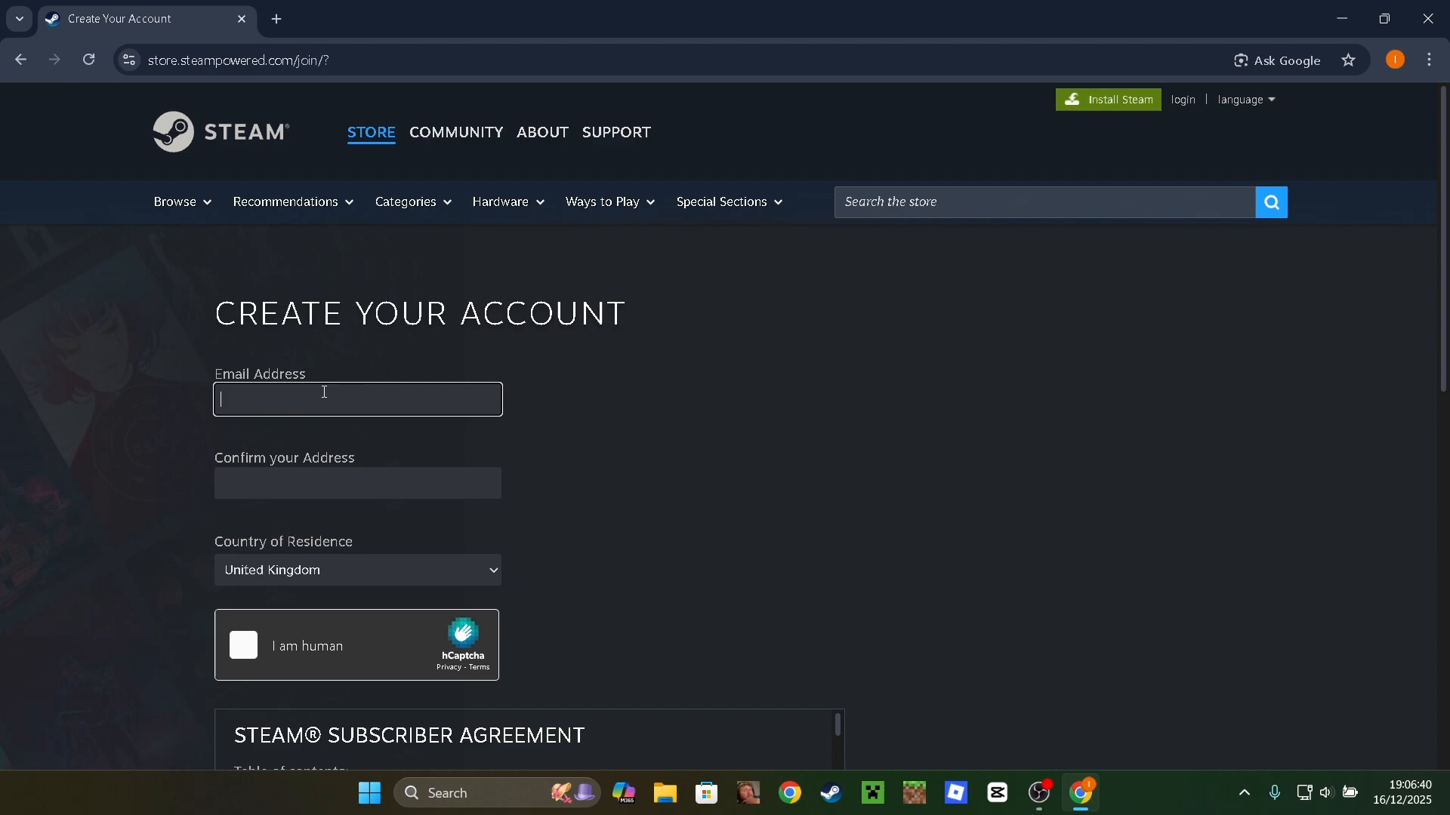
click(243, 645)
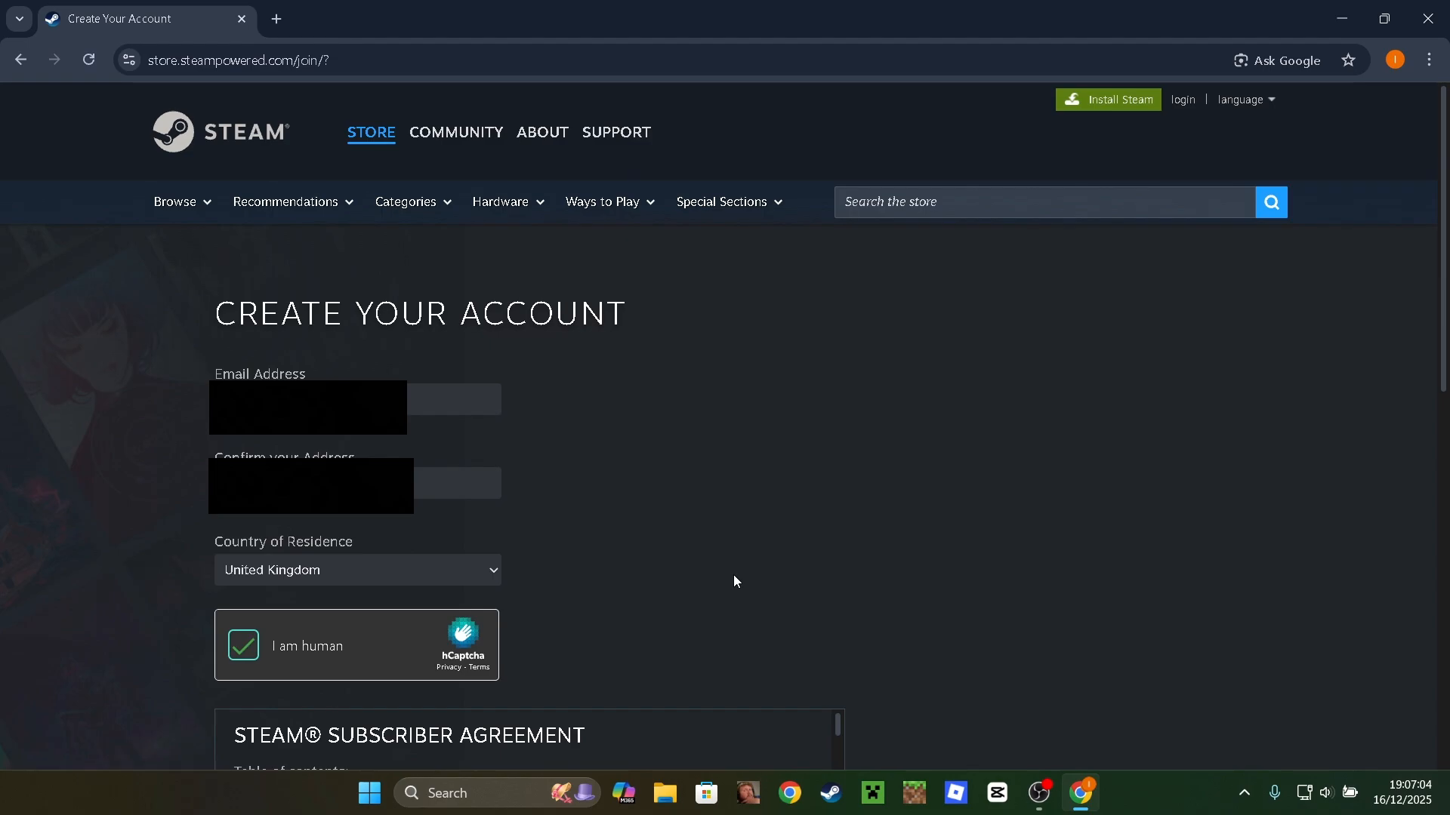
Accept the age and Subscriber Agreement checkbox and submit the signup form
scroll(down, 3)
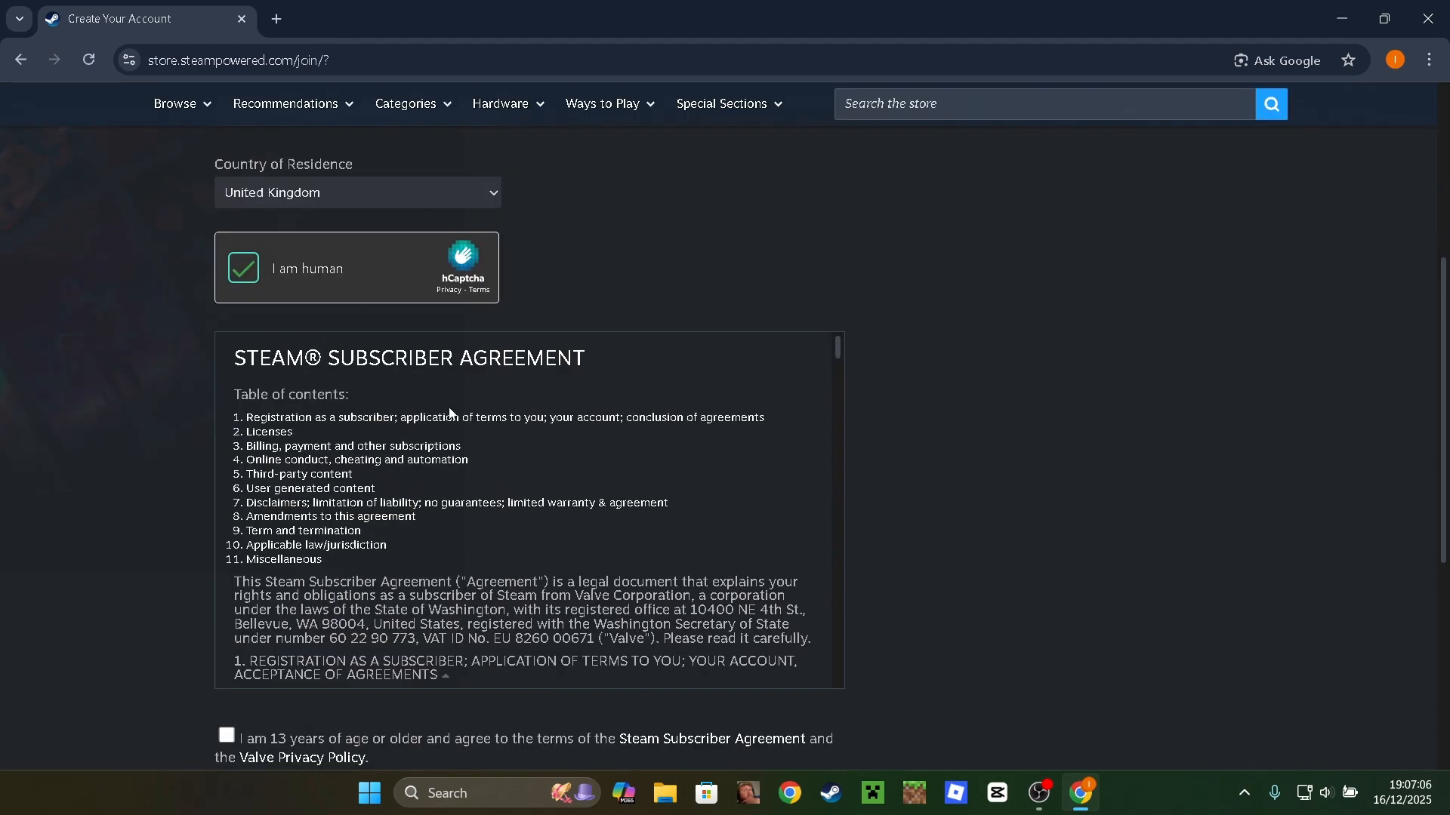
scroll(down, 3)
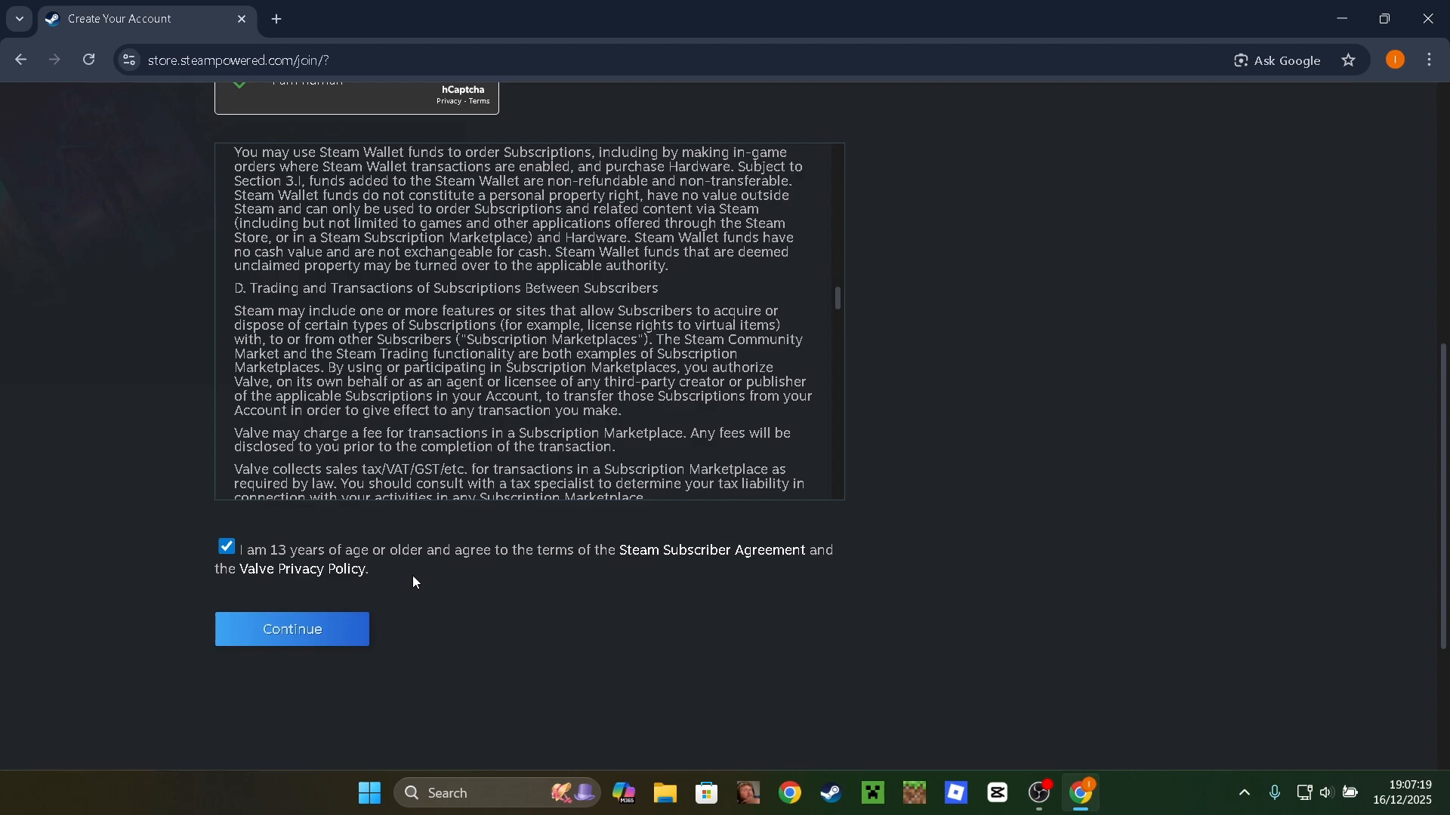
mouse_move(291, 629)
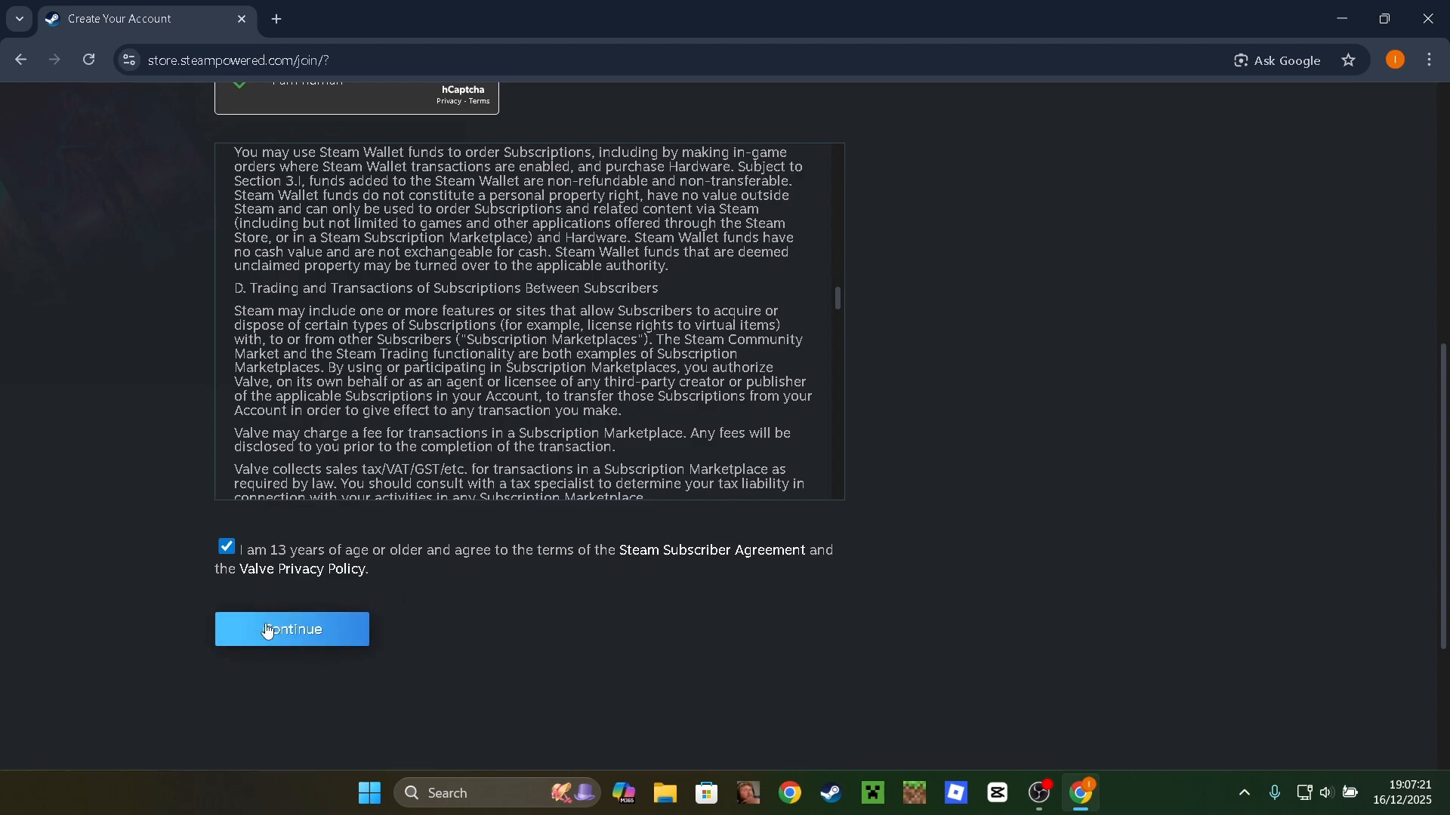
click(291, 629)
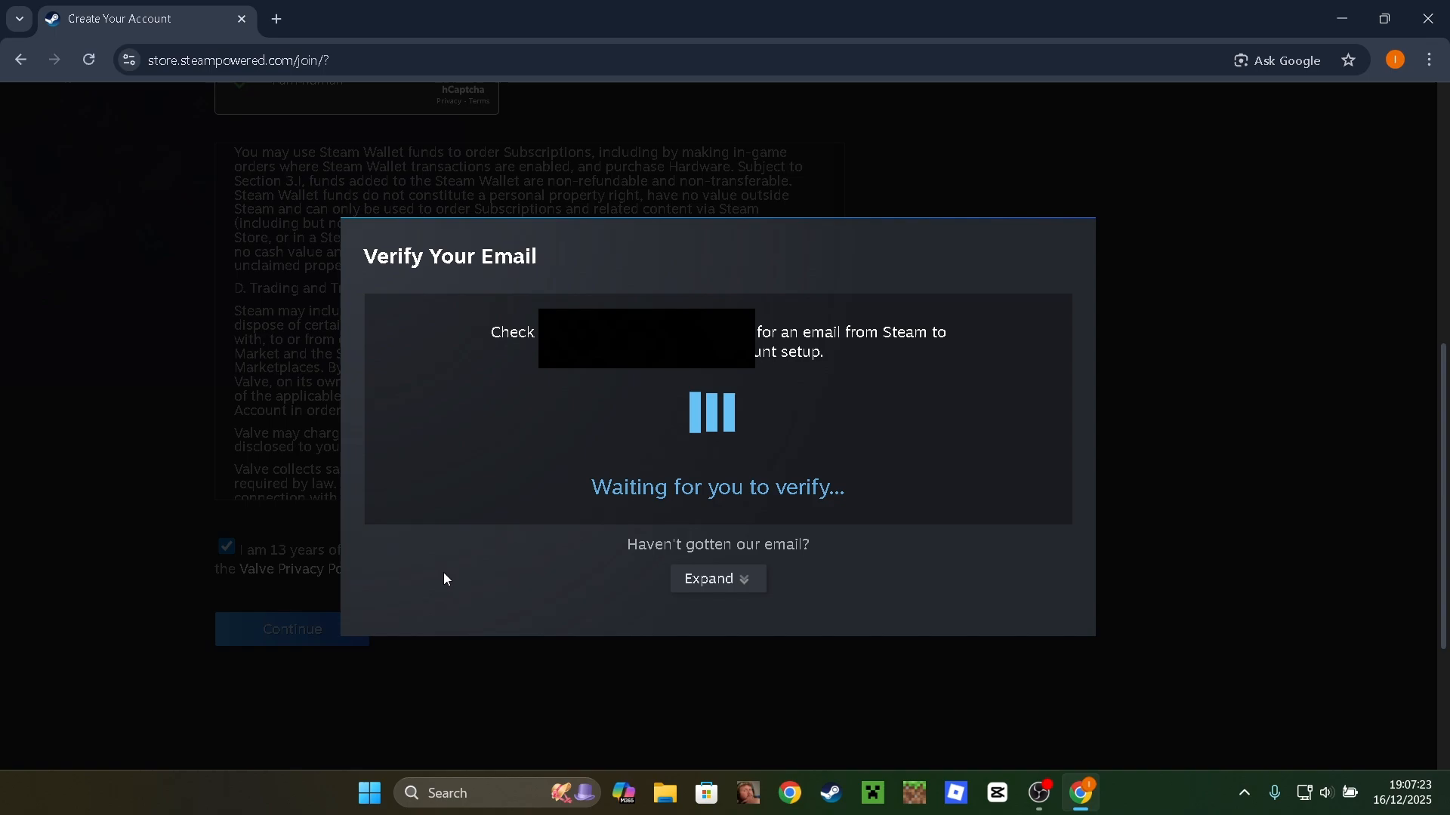
click(368, 18)
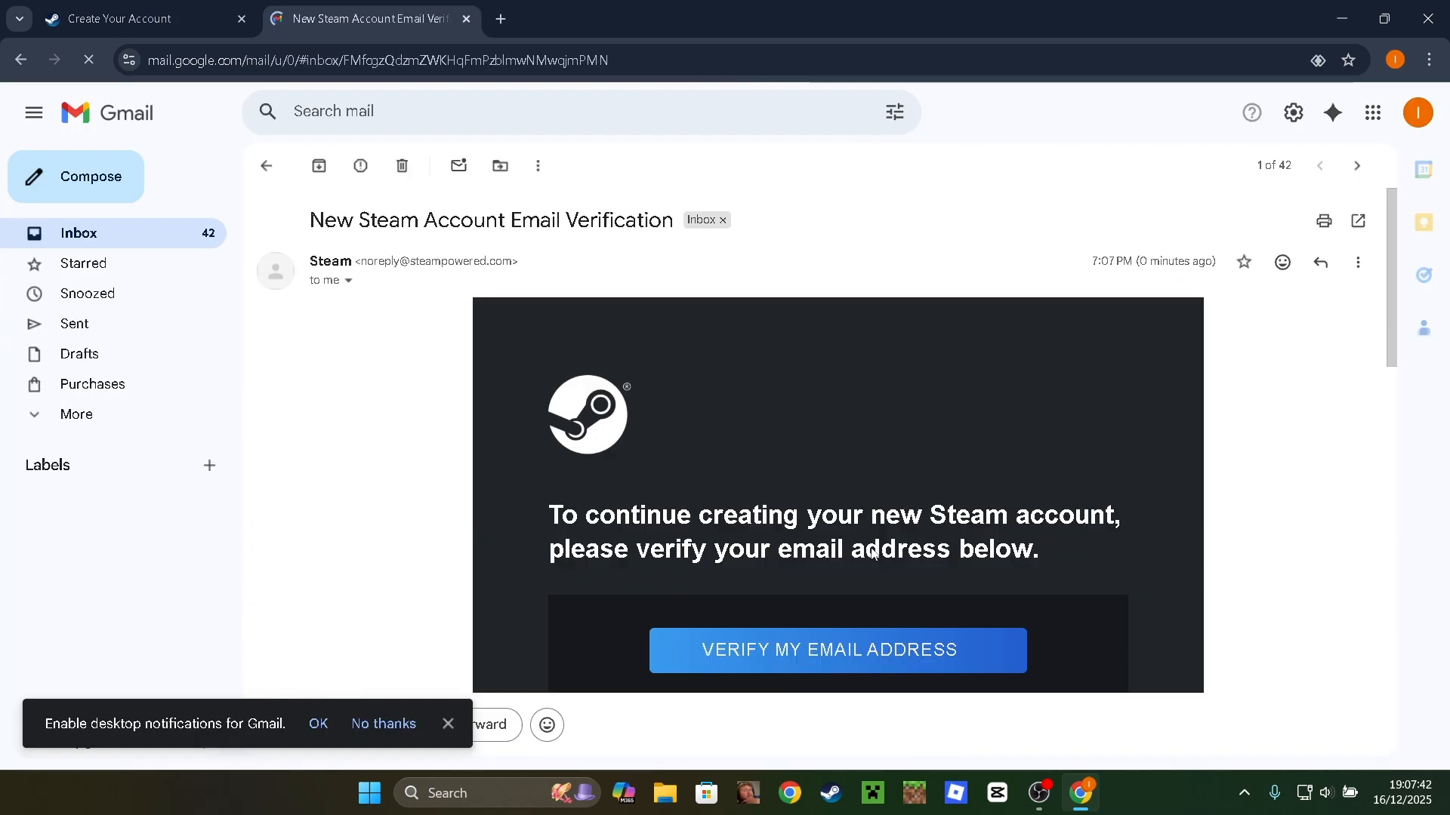
click(835, 650)
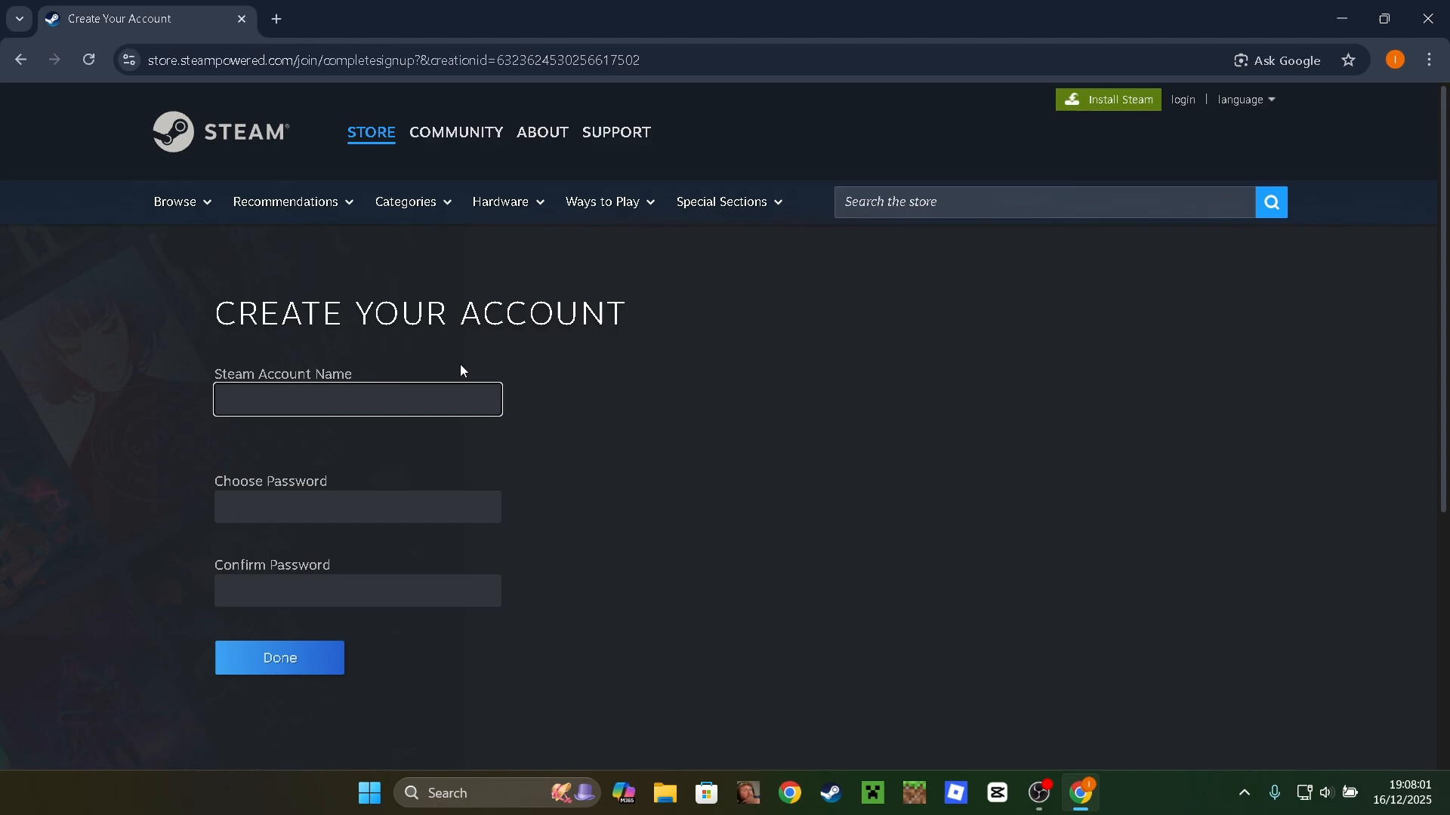
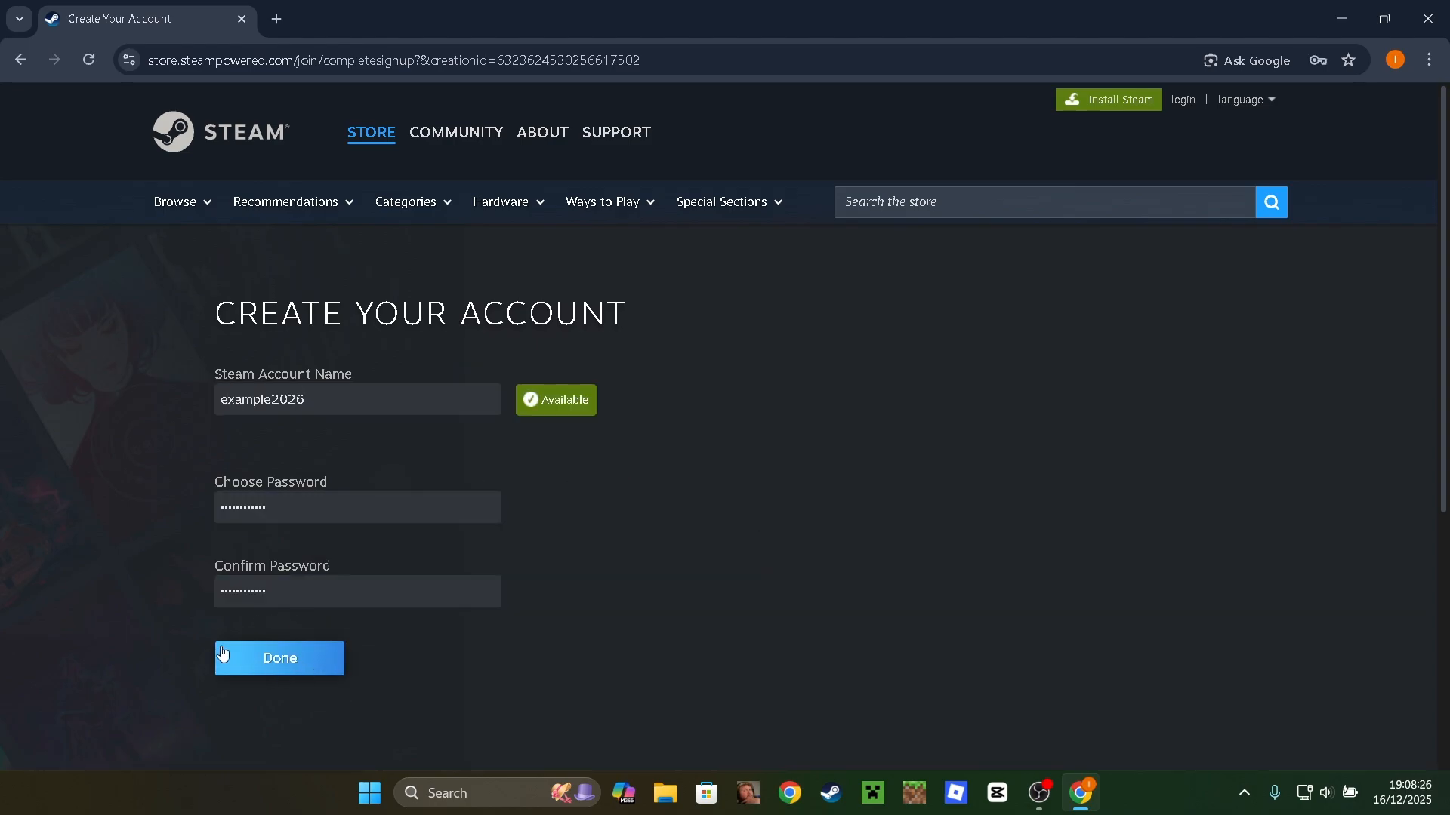
click(278, 657)
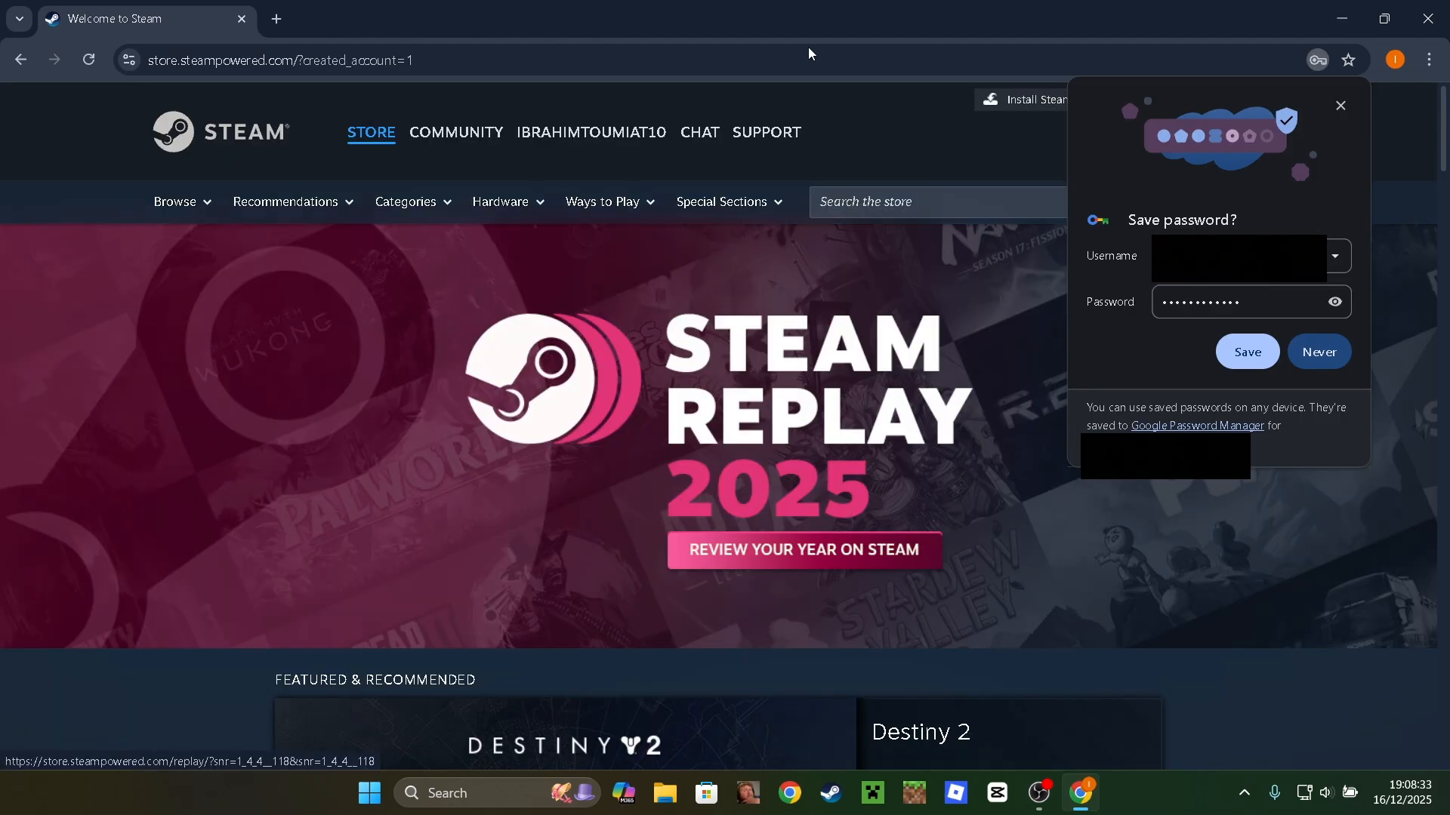
click(1247, 353)
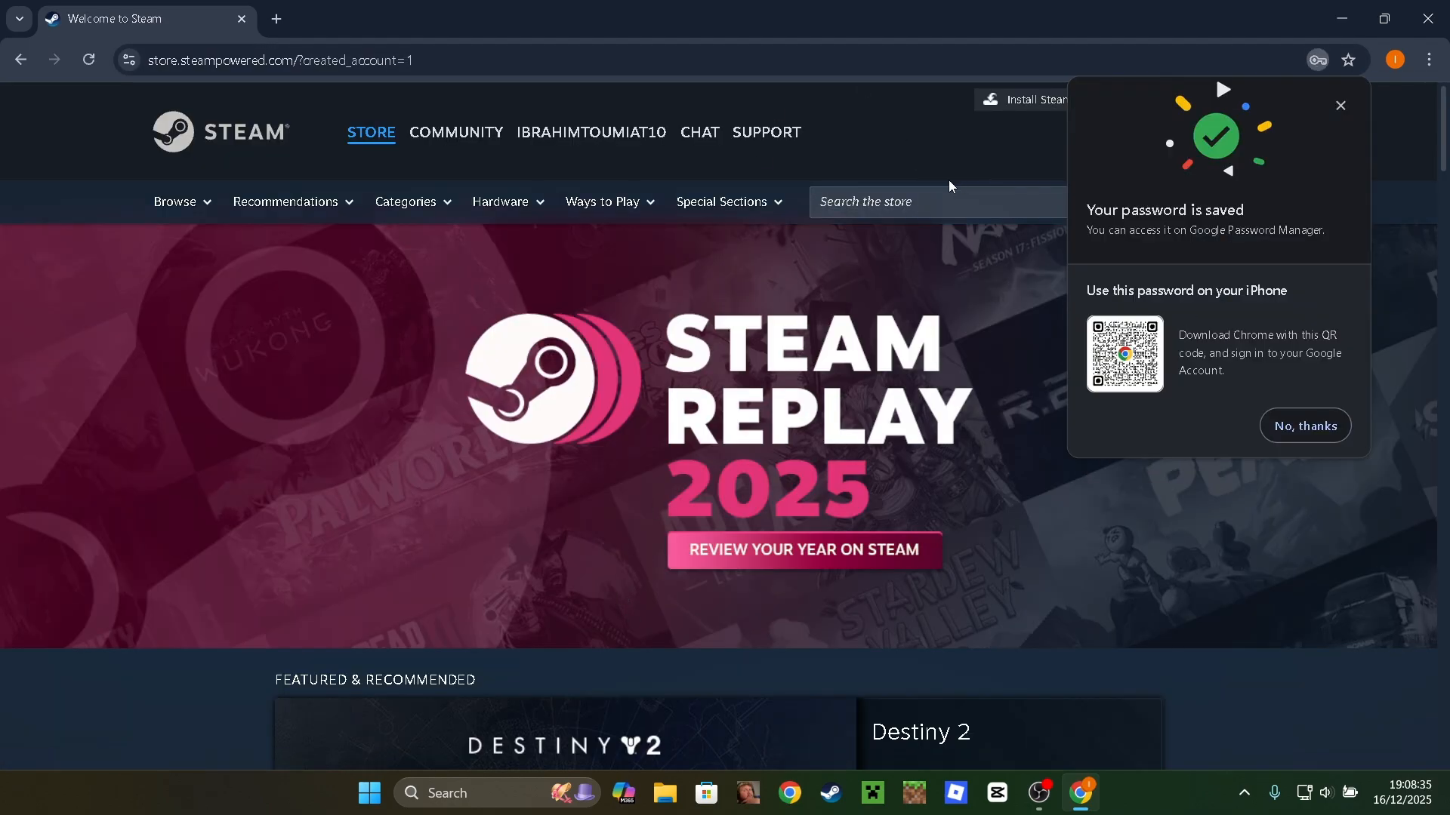